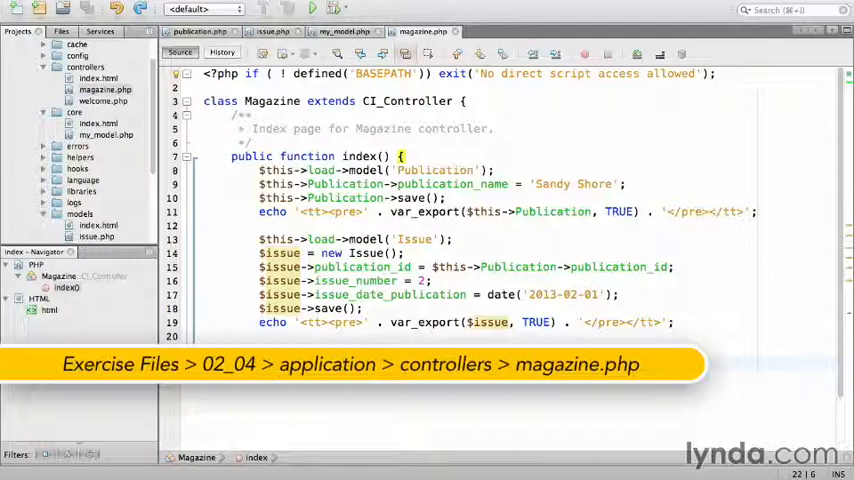
Step: Replace the old index test code with $data = array() and load the Publication model
left_click_drag(258, 184, 475, 350)
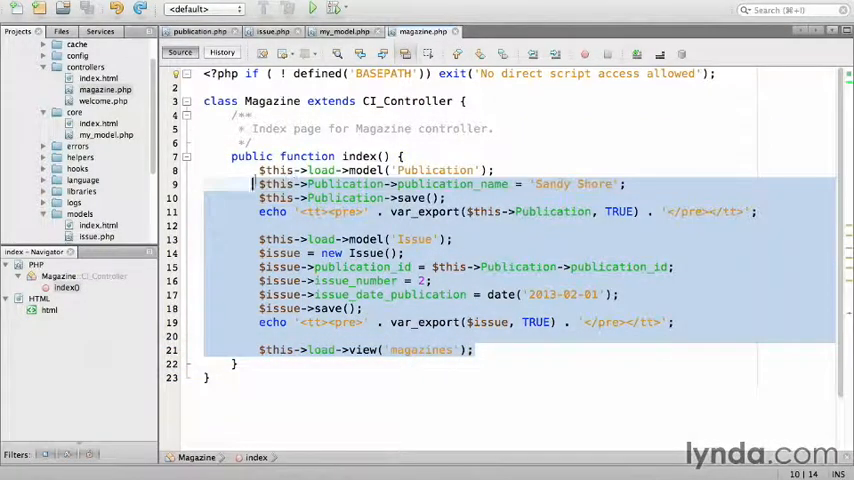
key("Delete")
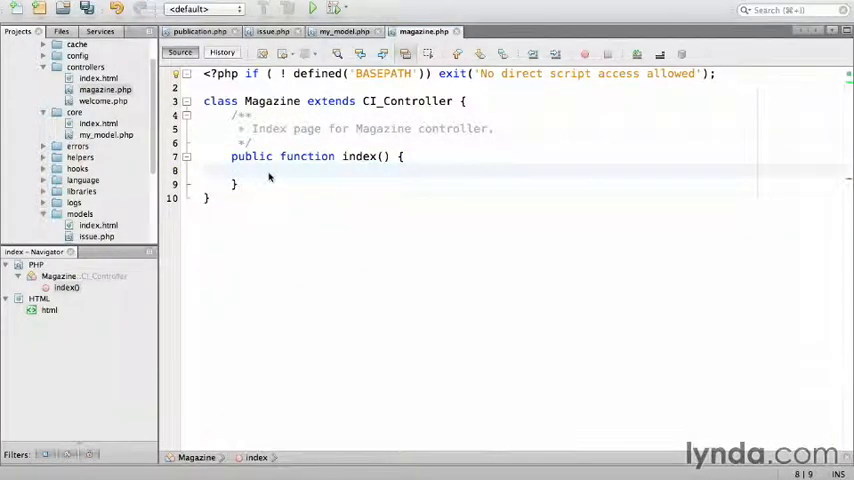
type("$data = array();")
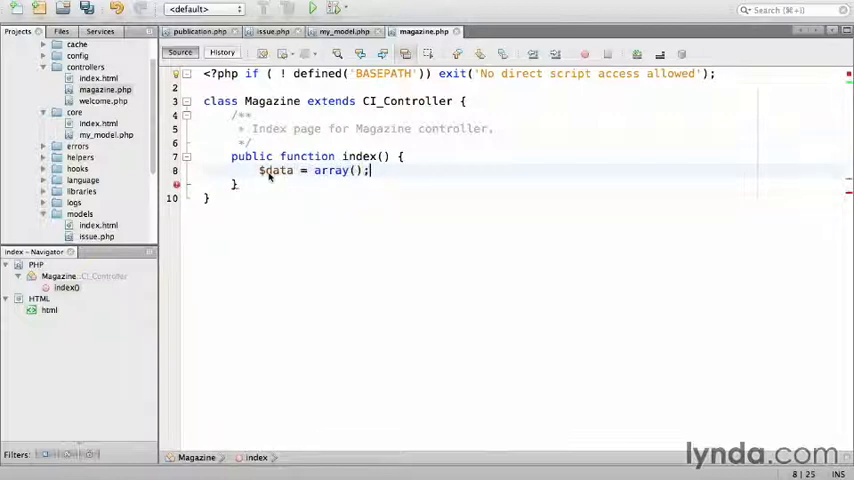
type("$this->")
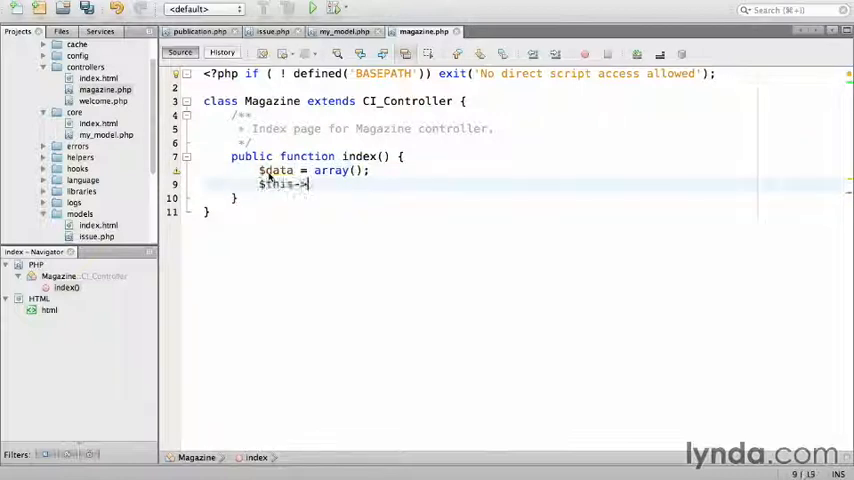
type("load->model('Publication');")
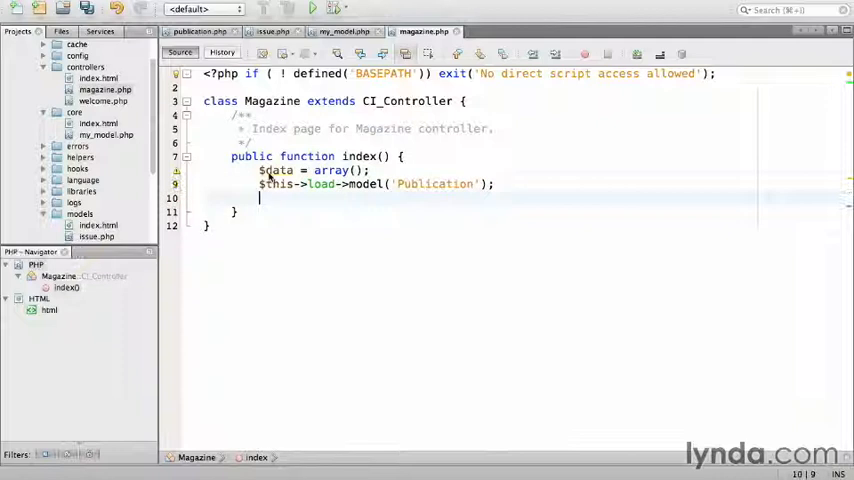
Step: Instantiate $publication and call load(1) on it
type("$publication = new Publication();")
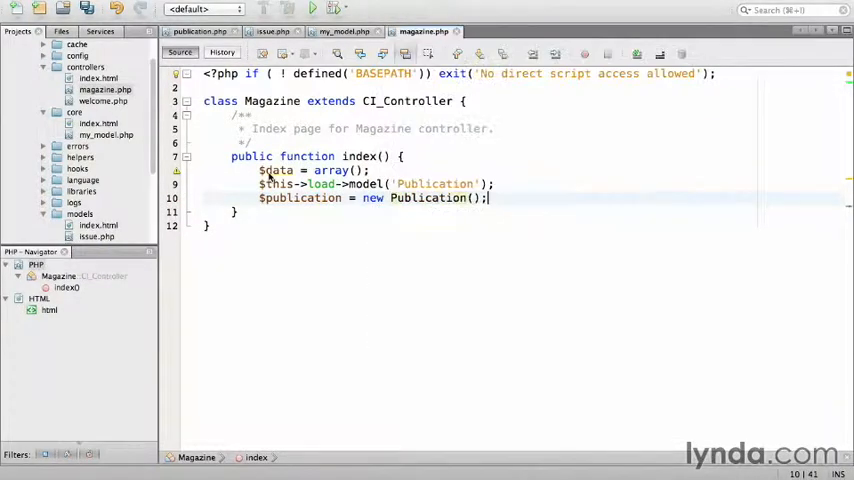
key("Return")
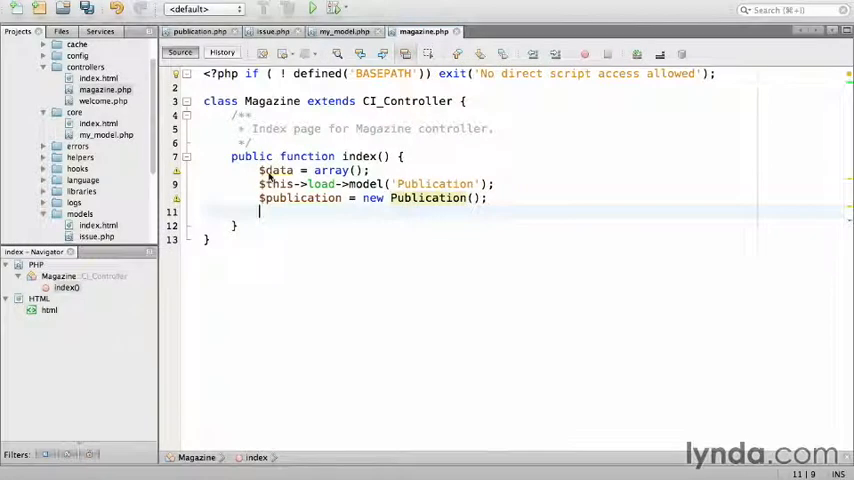
type("$publicati")
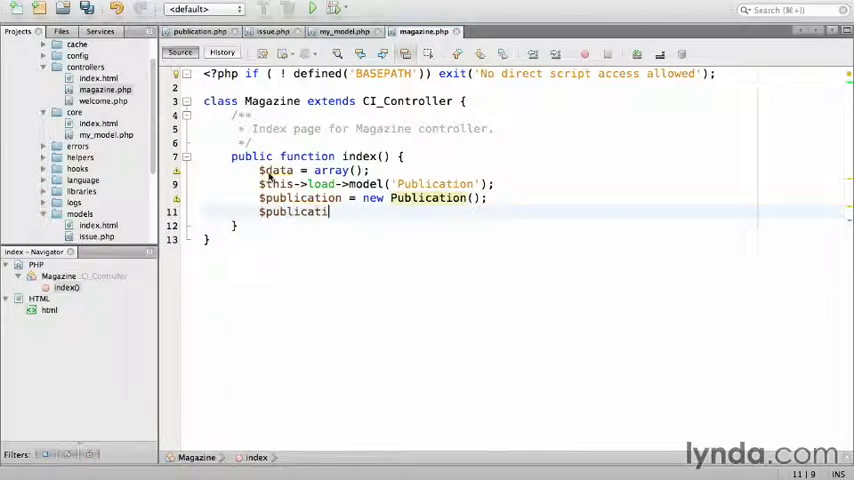
type("on->load(1);")
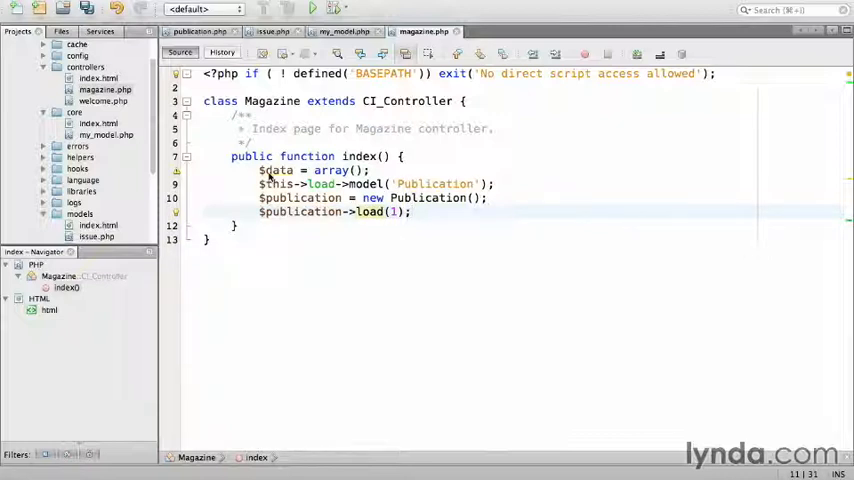
type("$")
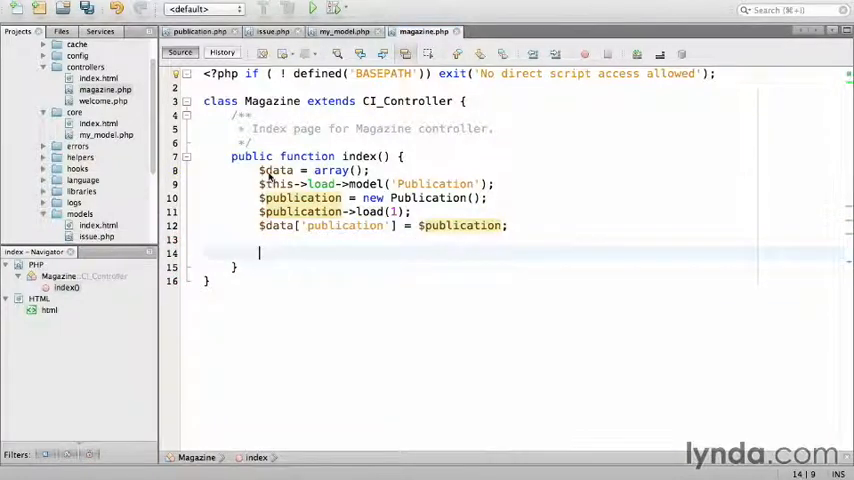
Step: Load the Issue model, create $issue with load(1), and set $data['issue'] = $issue
type("$this->load->model('Issue');")
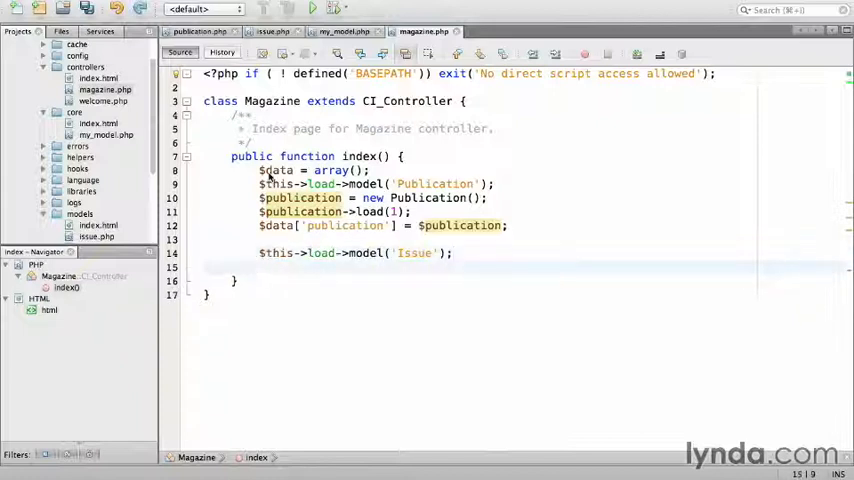
type("$issue = new Issue();")
type("$issue->load(1);")
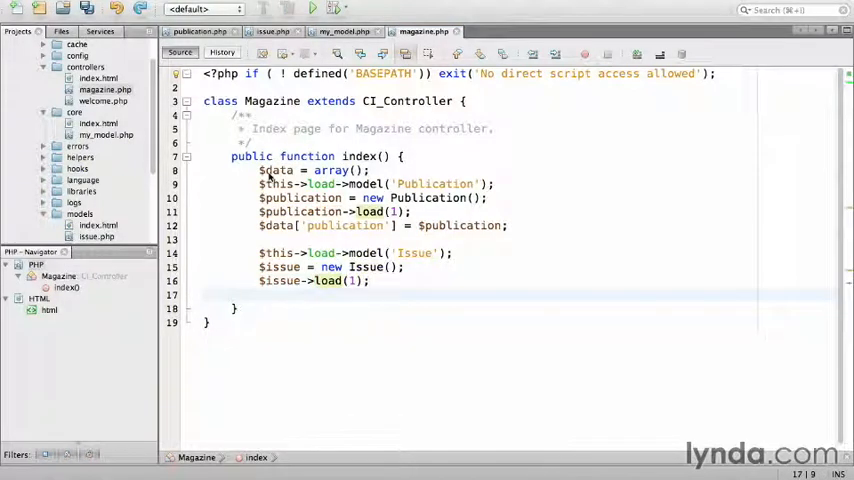
type("$data[")
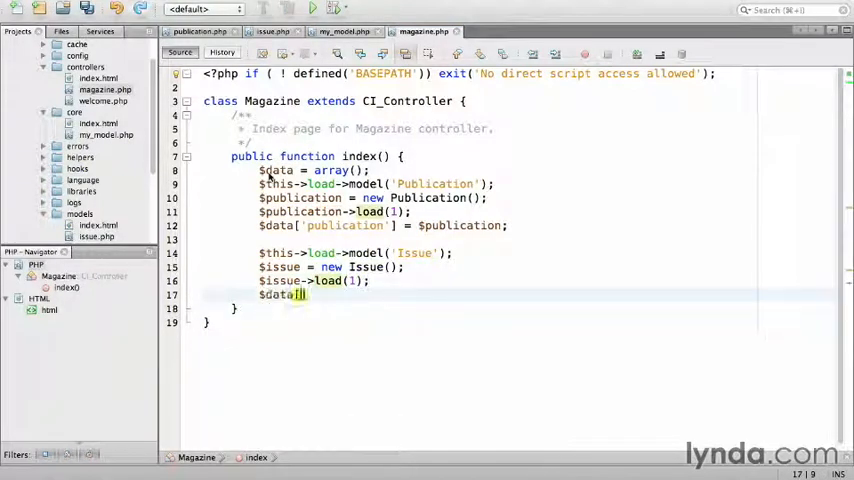
type("'issue'] = $issue;")
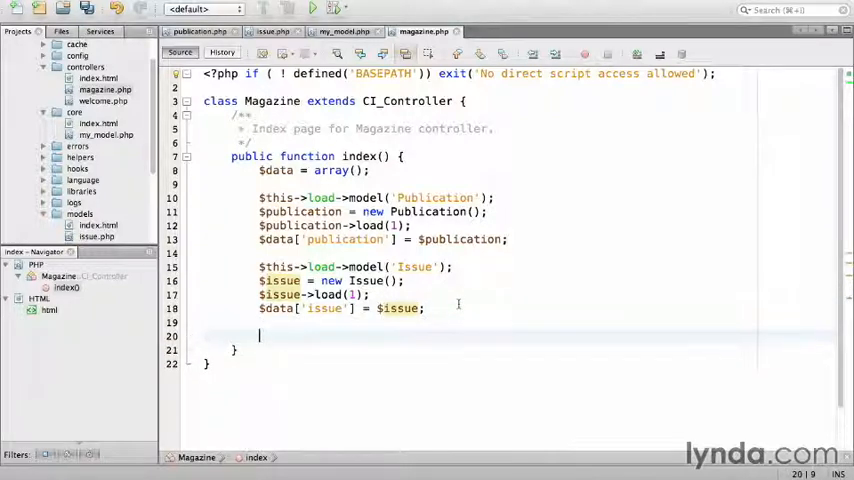
Step: End index with $this->load->view('magazines') and $this->load->view('magazine', $data)
type("$this->l")
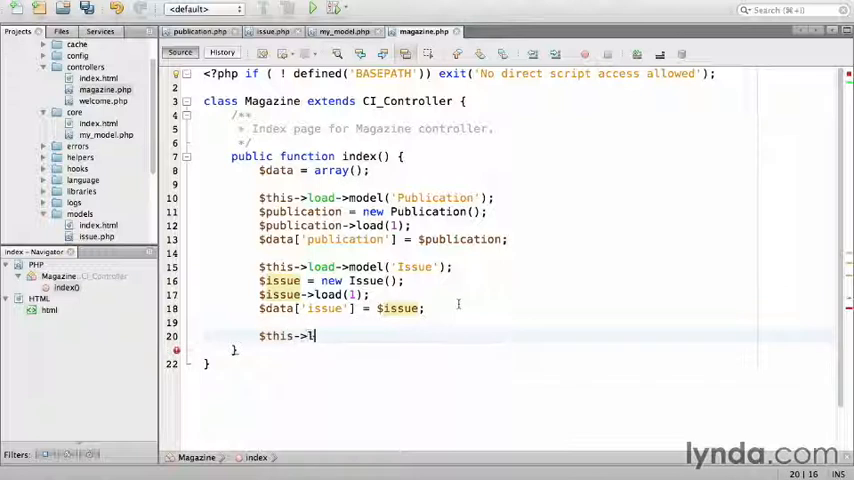
type("oad->view(")
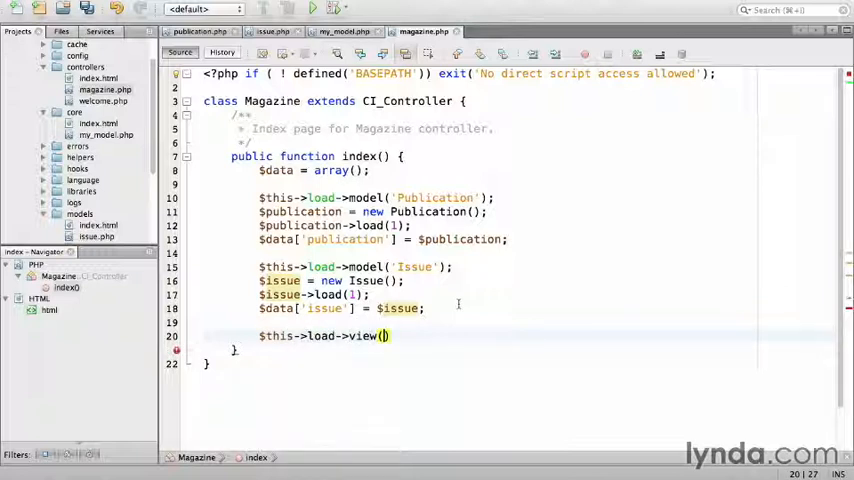
type("'magazines'")
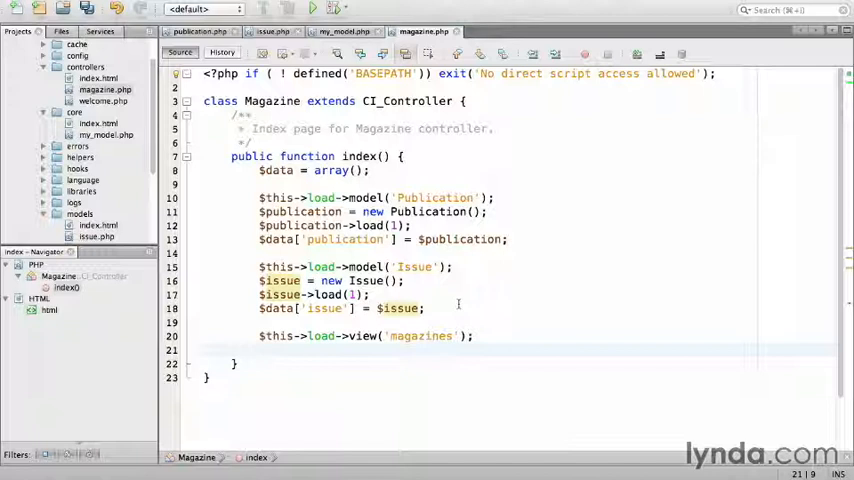
type("$")
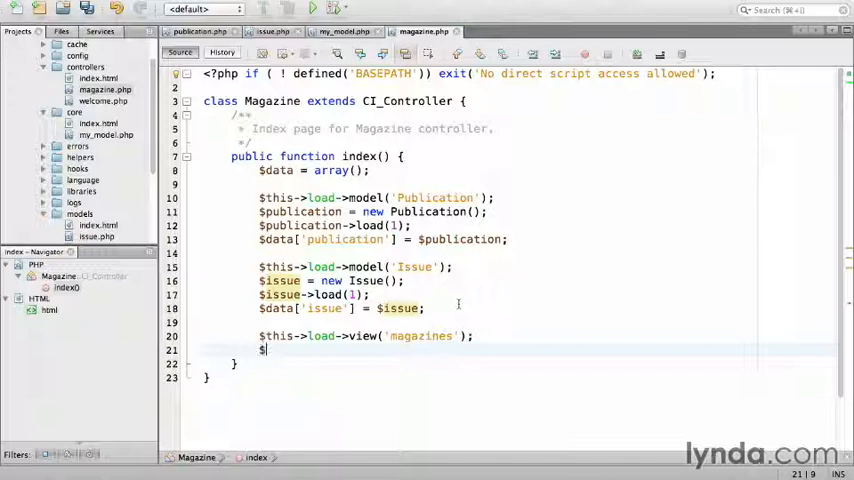
type("$this->load->vie")
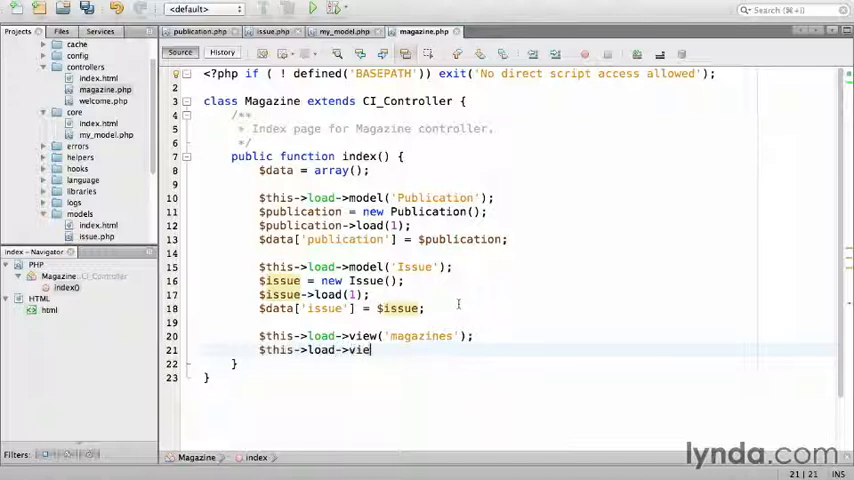
type("w('magazine')")
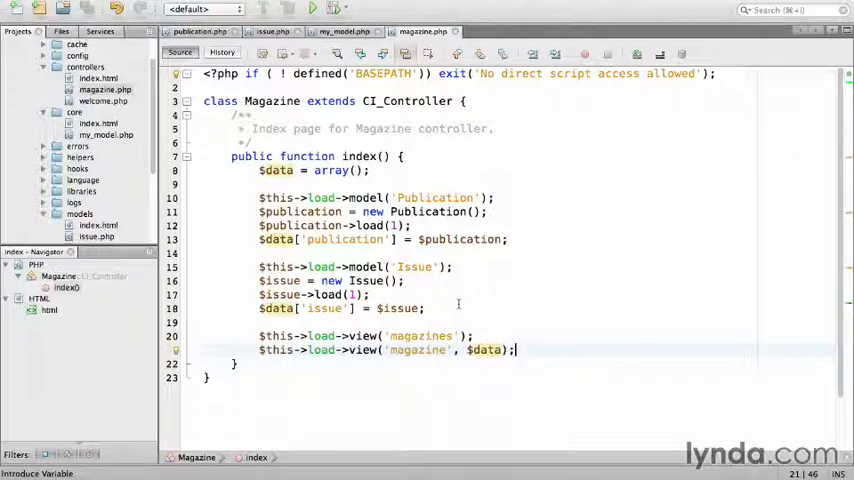
scroll("down", 3)
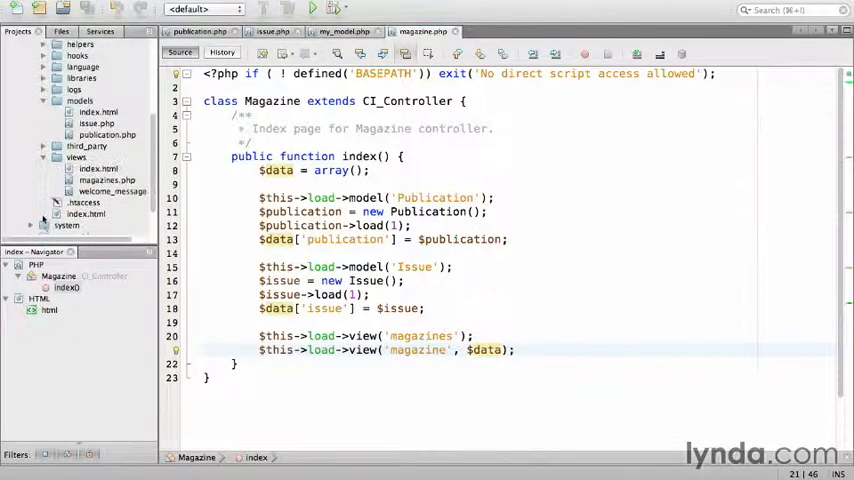
Step: Add a new PHP file named magazine to the application/views folder
left_click(77, 157)
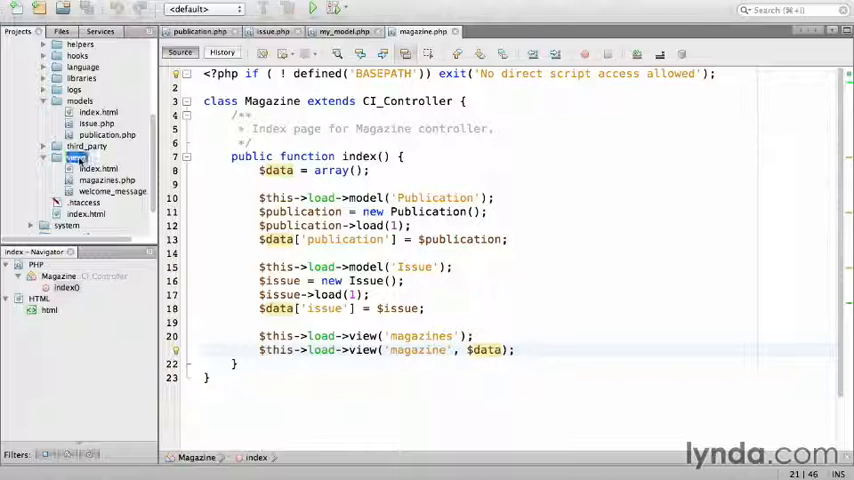
right_click(76, 157)
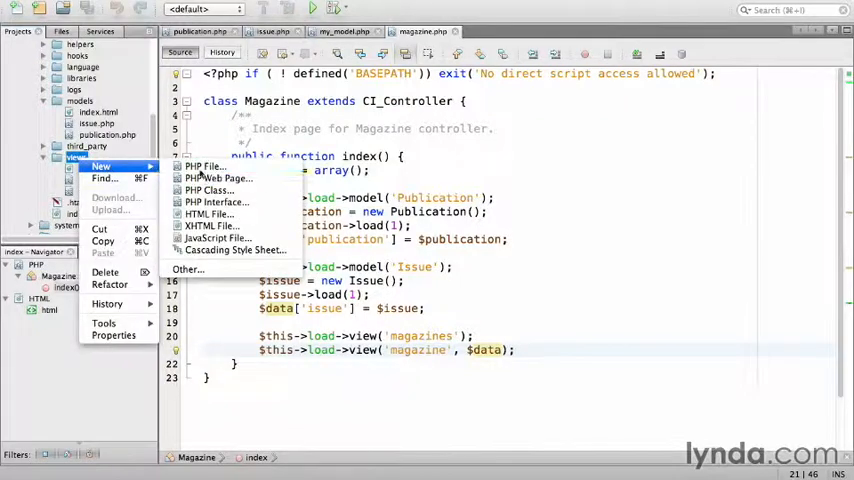
left_click(205, 166)
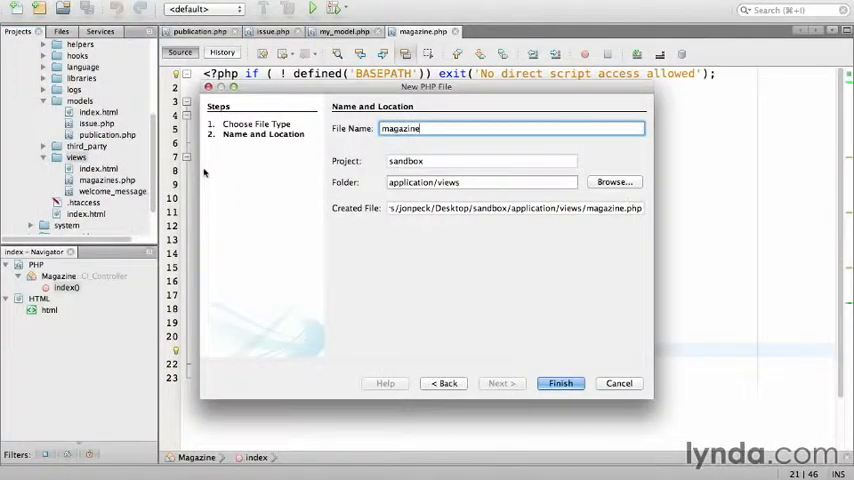
left_click(560, 383)
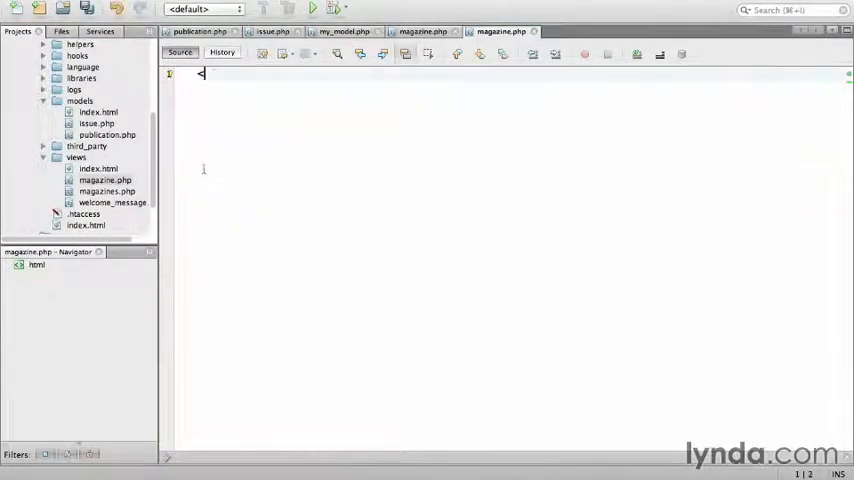
Step: Add a div with class magazine containing a nested name_issue div
type("<div class=\"magazine\">")
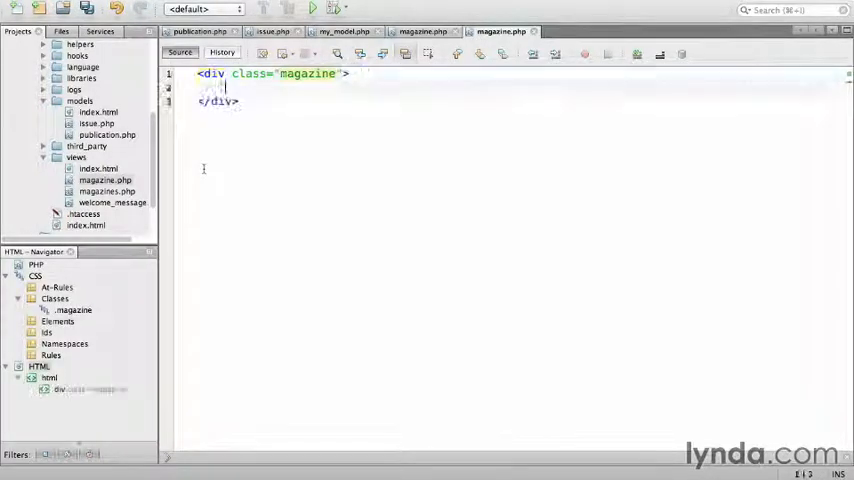
type("<div")
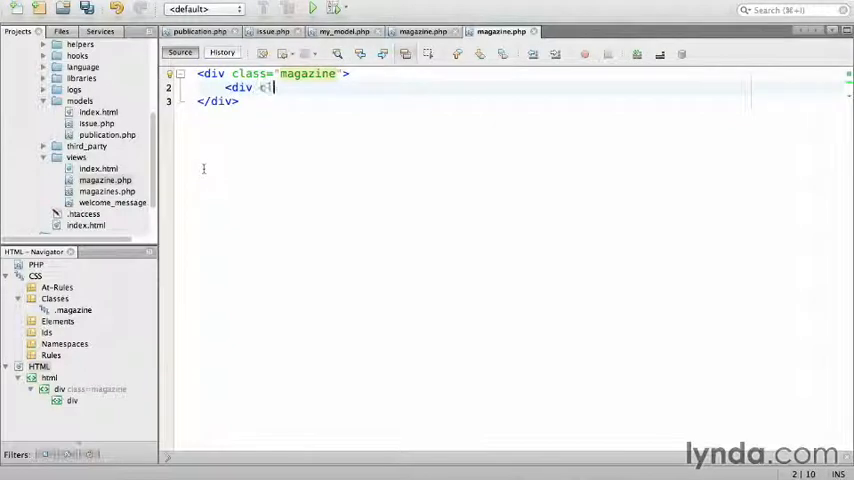
type("class=\"name_issue\"></div>")
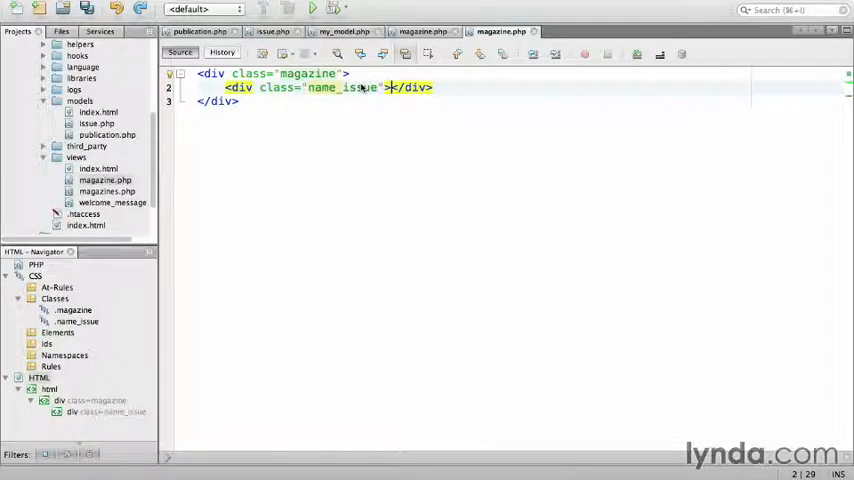
Step: Echo html_escape($publication->publication_name) inside the name_issue div
type("<?php")
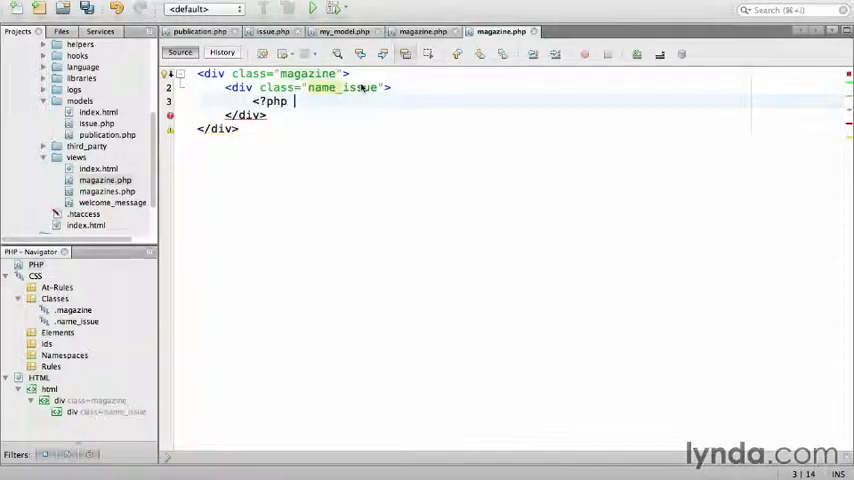
type("echo html_escape(")
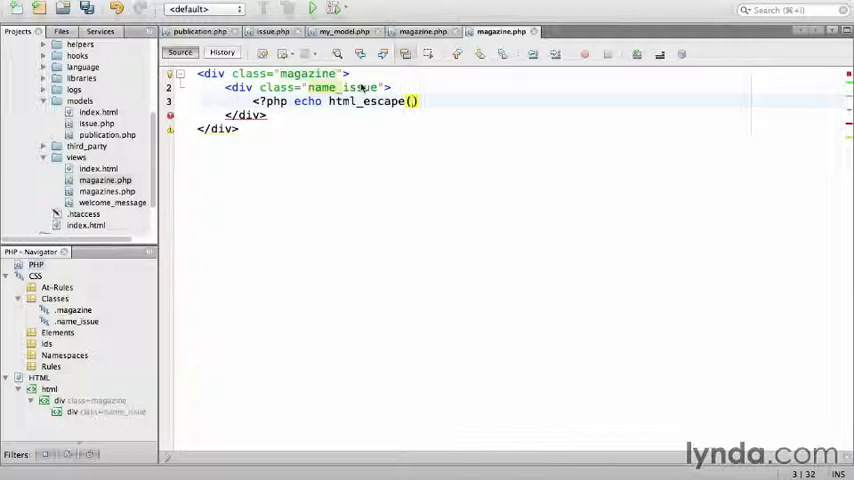
type("$publication")
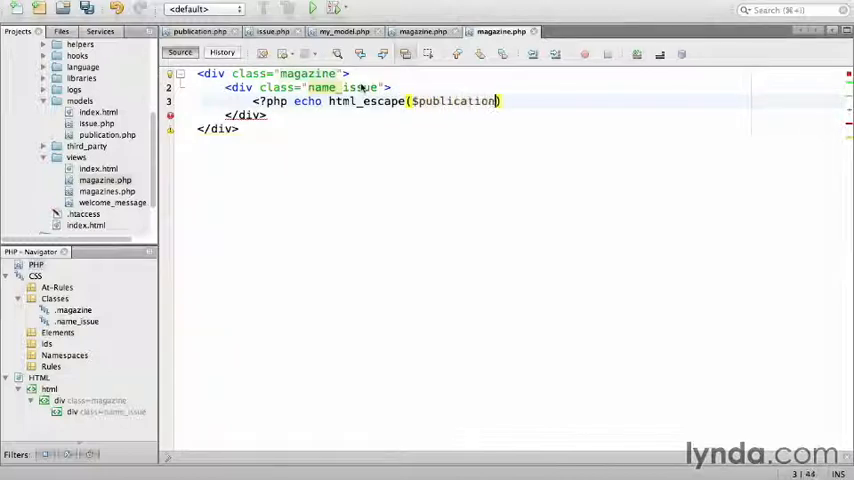
type("->publication")
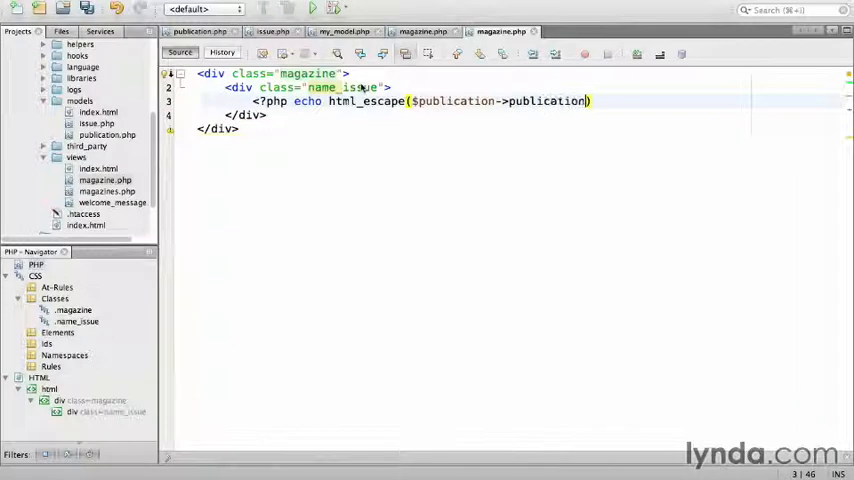
type("_name")
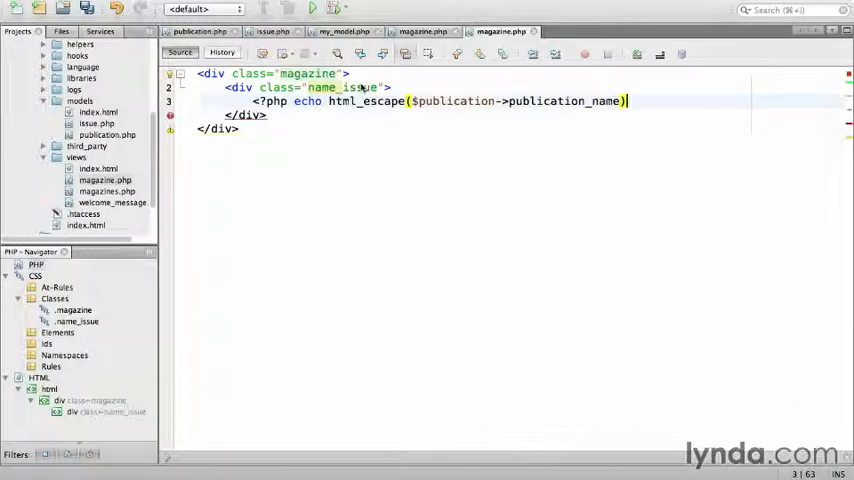
type(";")
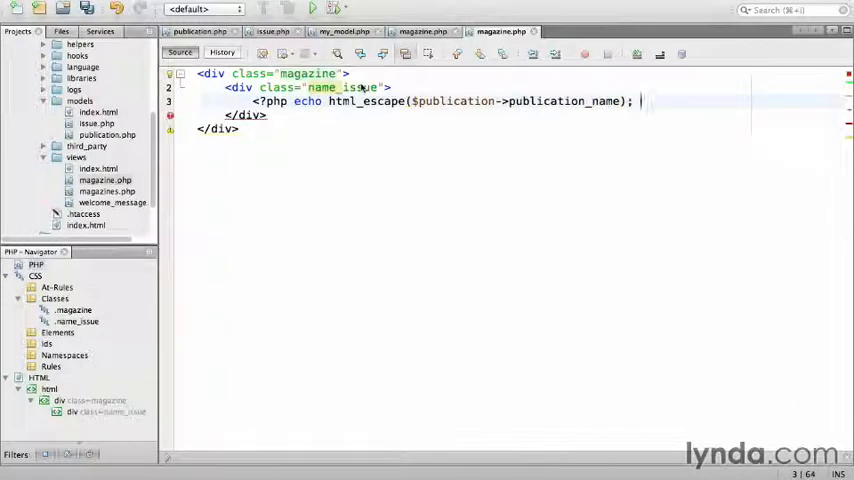
type("?>")
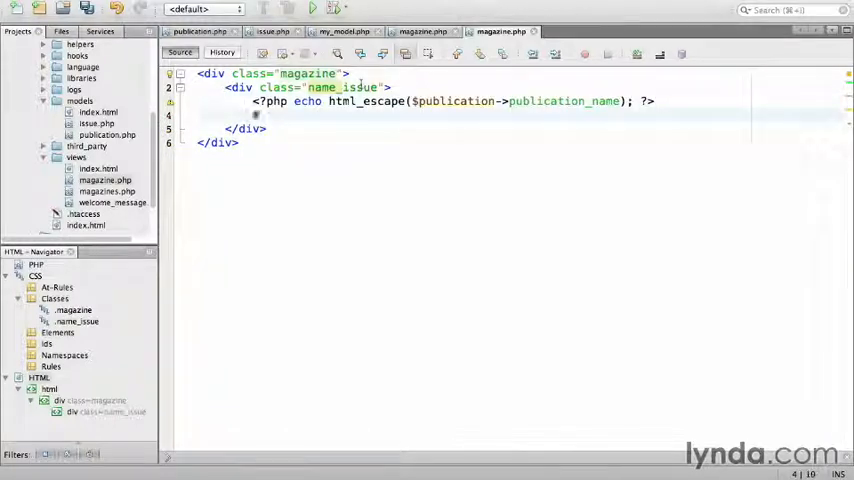
Step: Add #<?php echo html_escape($issue->issue_number); ?> on a new line
type("#<?ph")
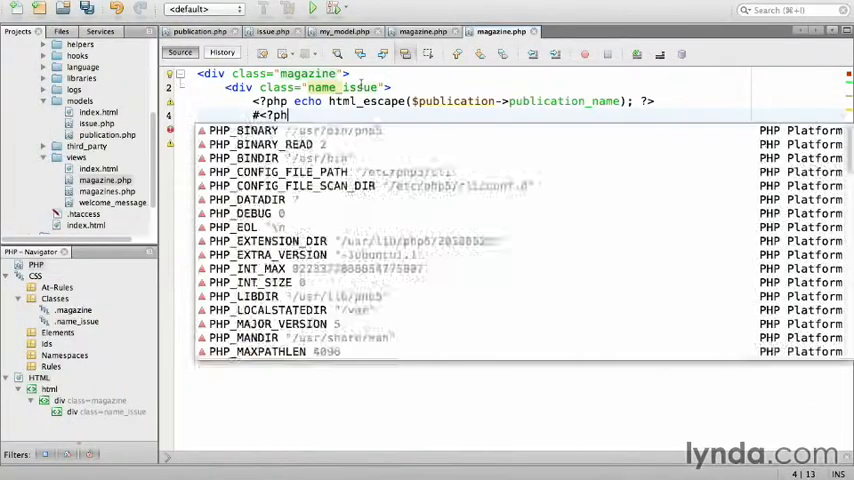
type("echo html_escape($")
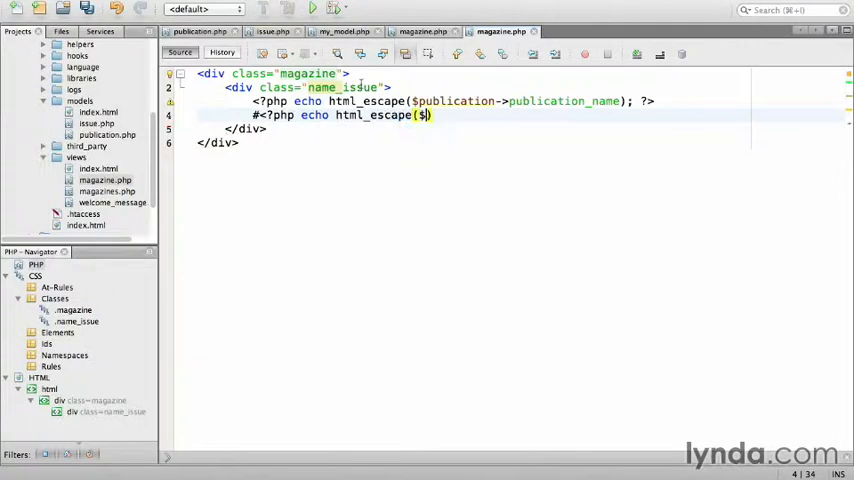
type("issue->")
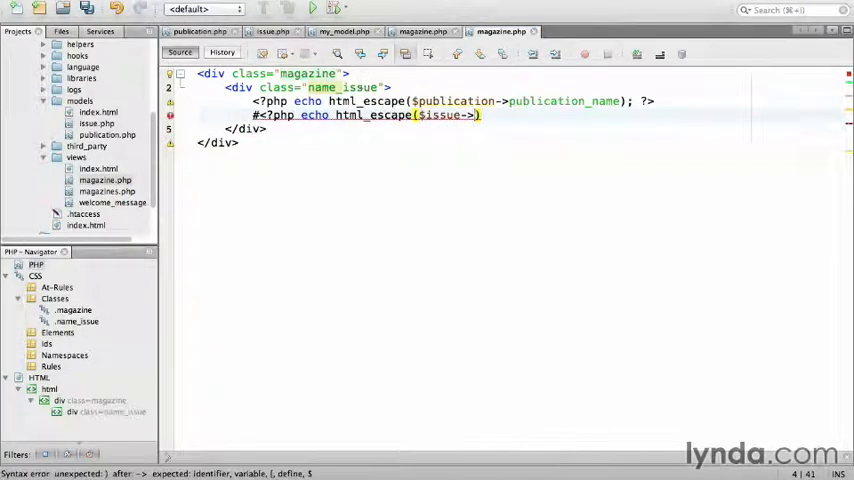
type("issue_number")
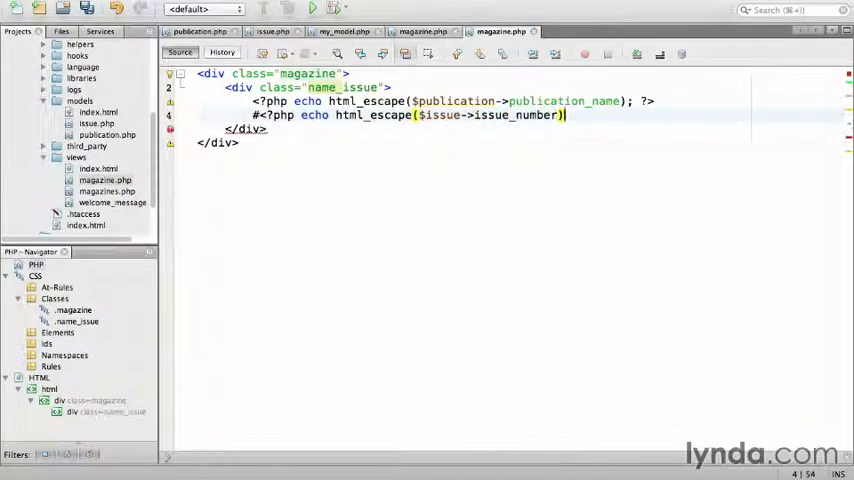
type("; ?>")
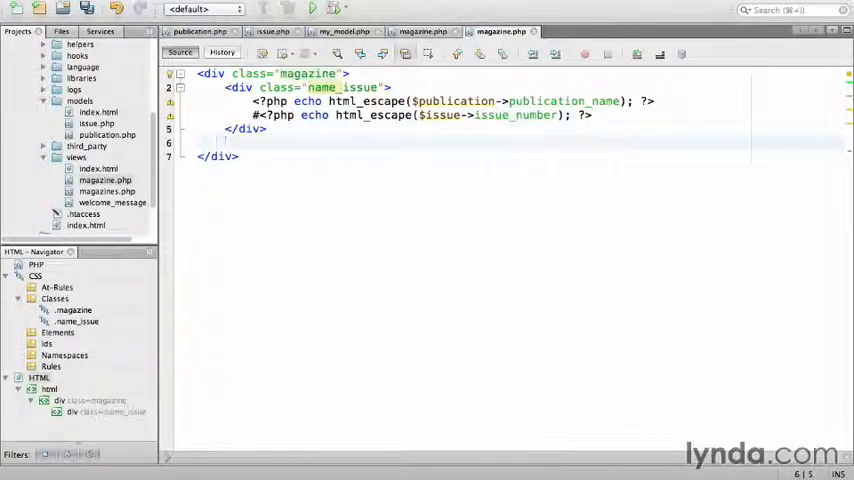
Step: Add a date div echoing html_escape($issue->issue_date_publication) and save magazine.php
type("<div class")
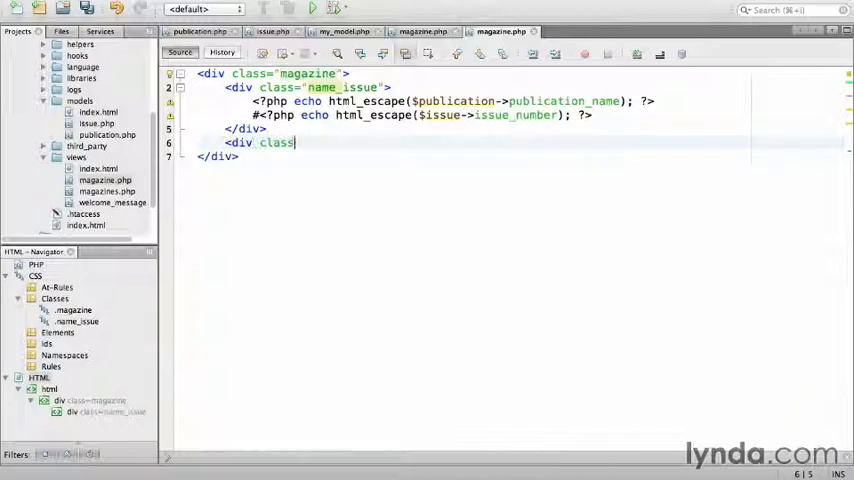
type("=\"\"")
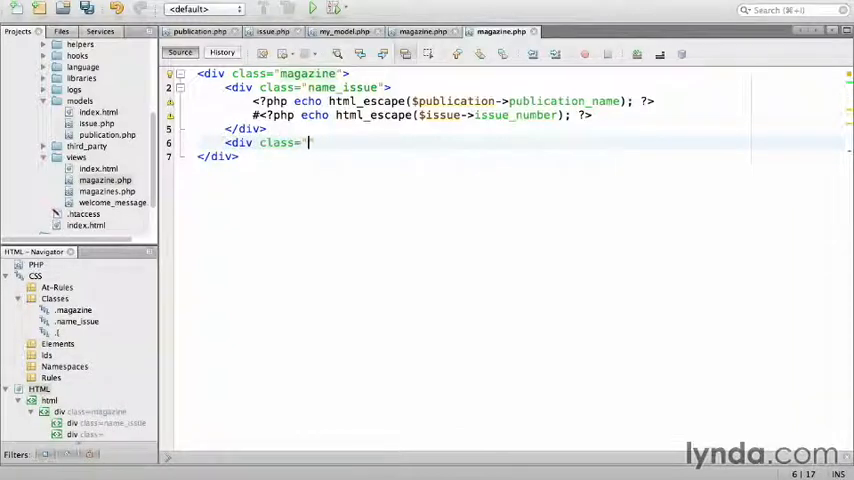
type("date>")
type("<?php")
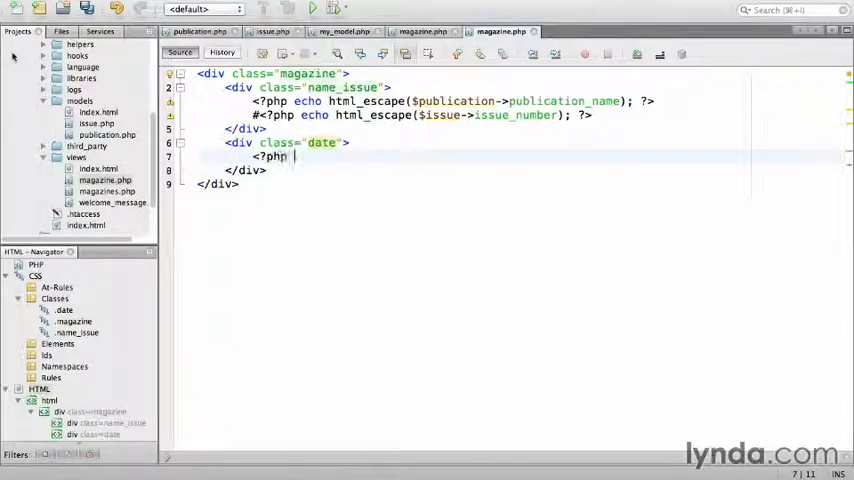
type("echo html_escape($issue->issue_date_publication);")
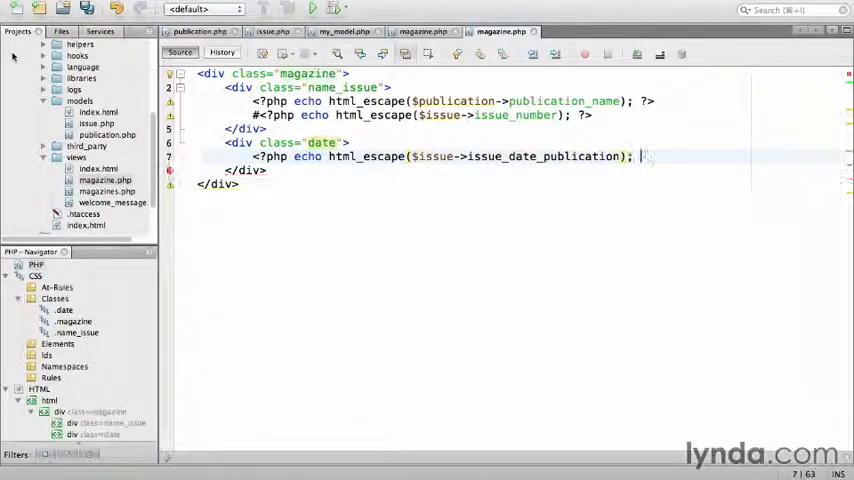
type("?>")
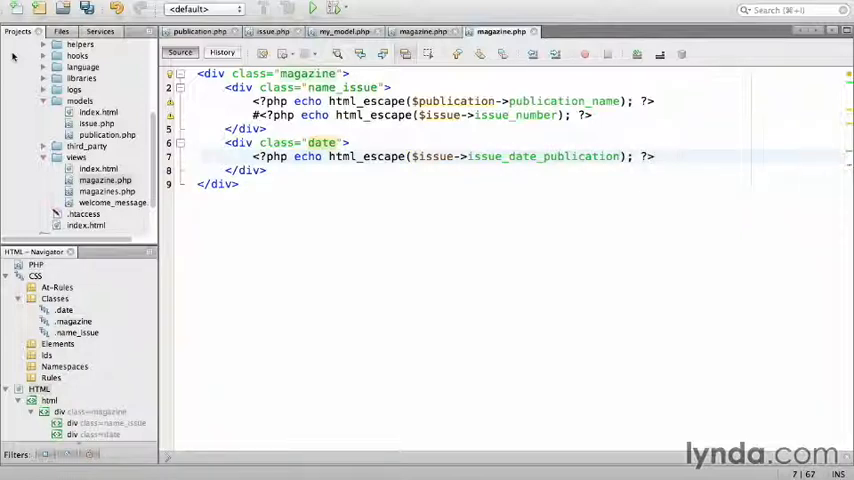
key("cmd+s")
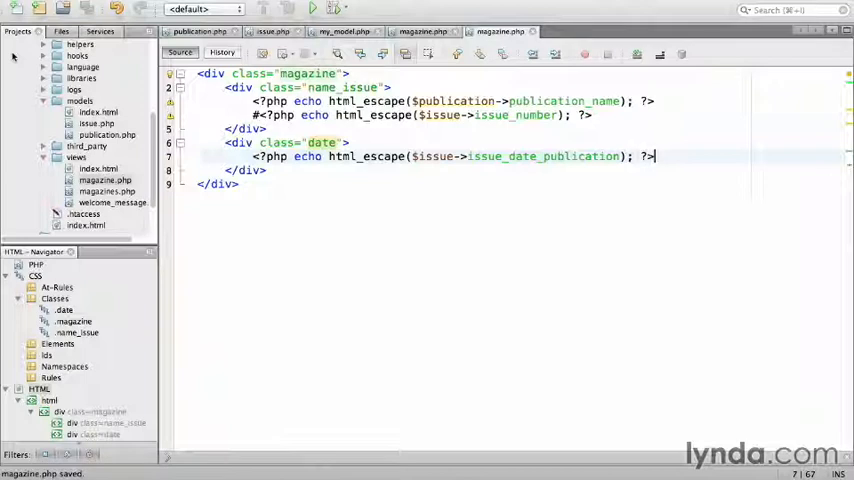